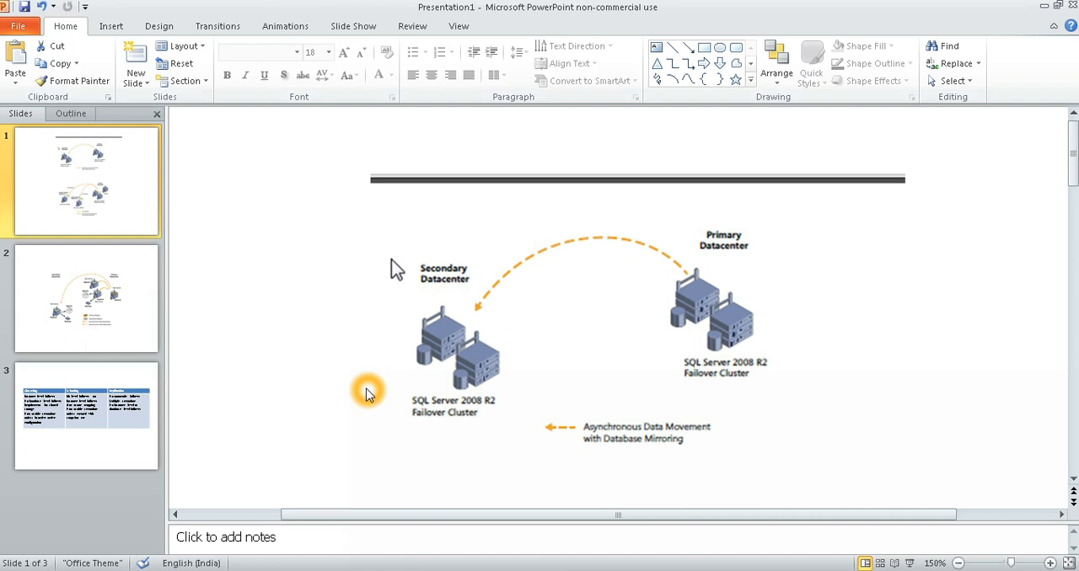
mouse_move(706, 310)
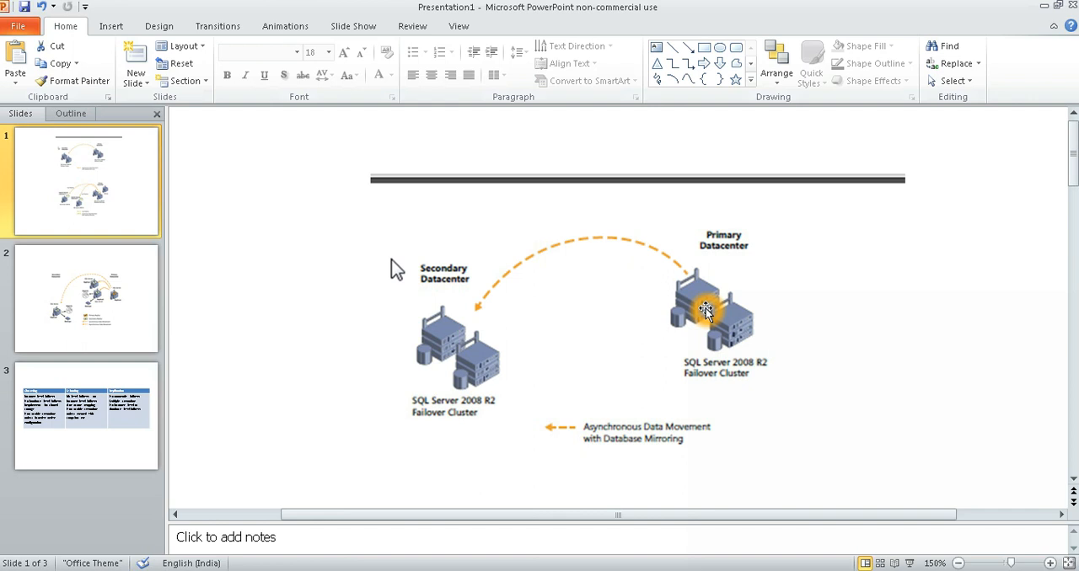
mouse_move(732, 338)
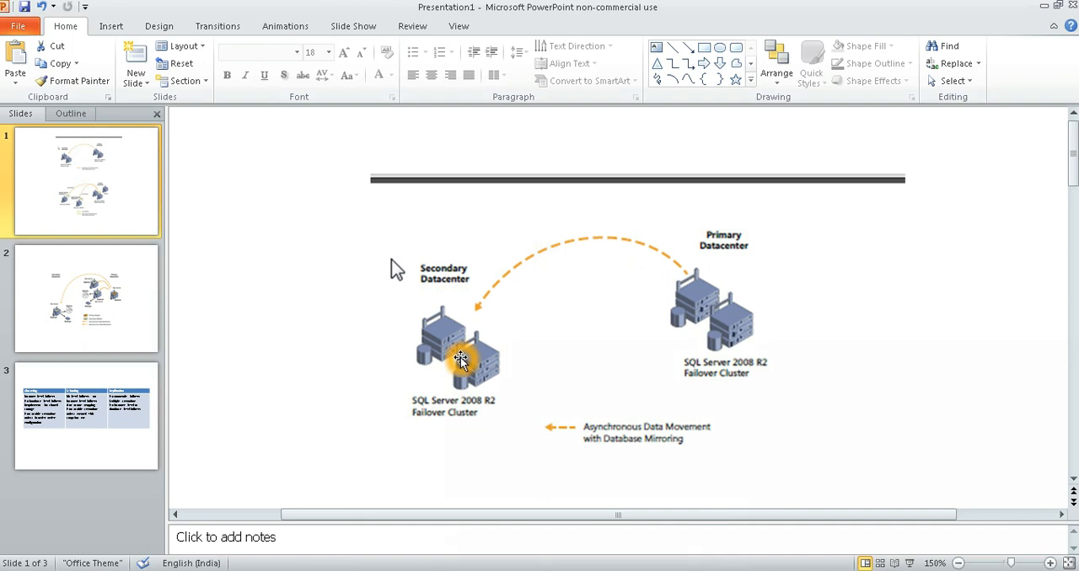
mouse_move(485, 339)
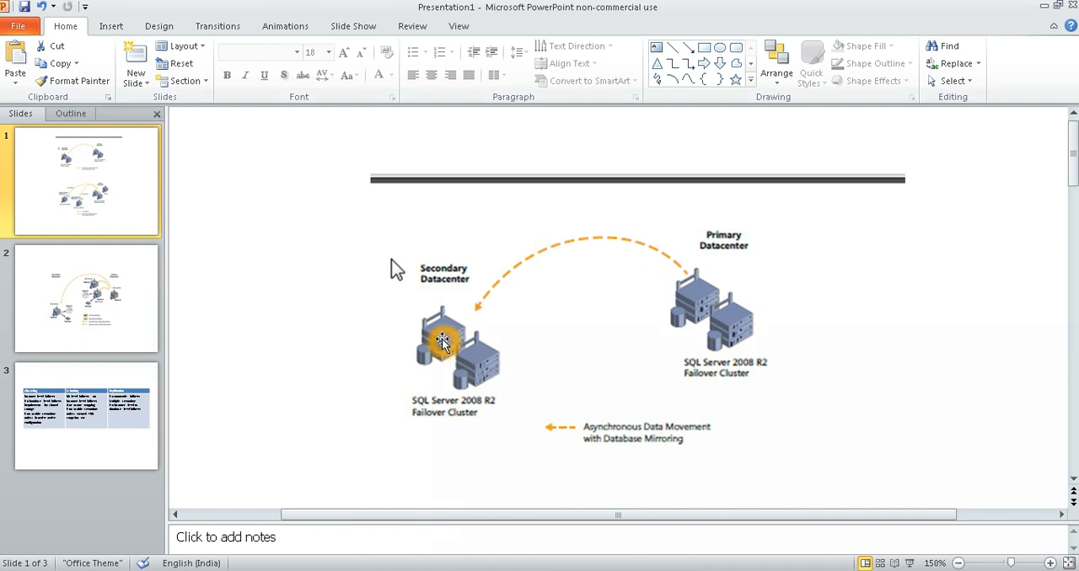
mouse_move(481, 386)
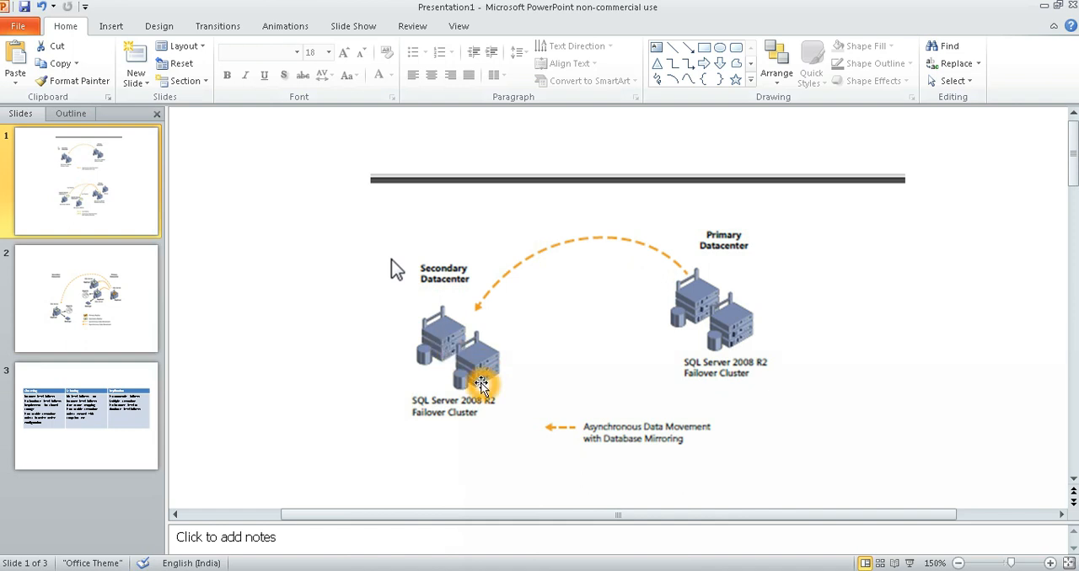
mouse_move(756, 327)
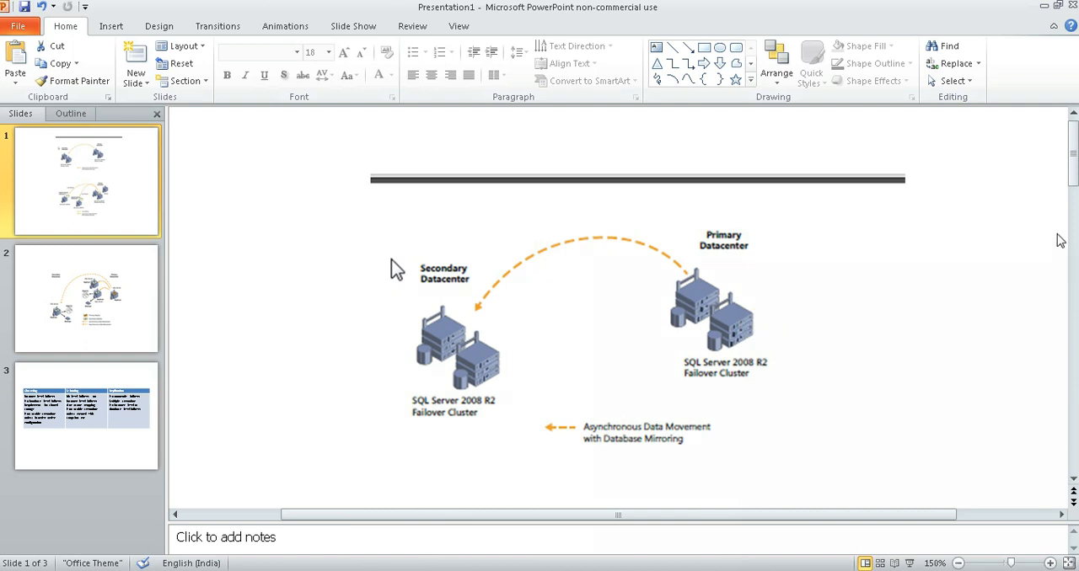
Scroll slide 1 down to the log-shipping and database-mirroring diagram with the witness server.
scroll("down", 3)
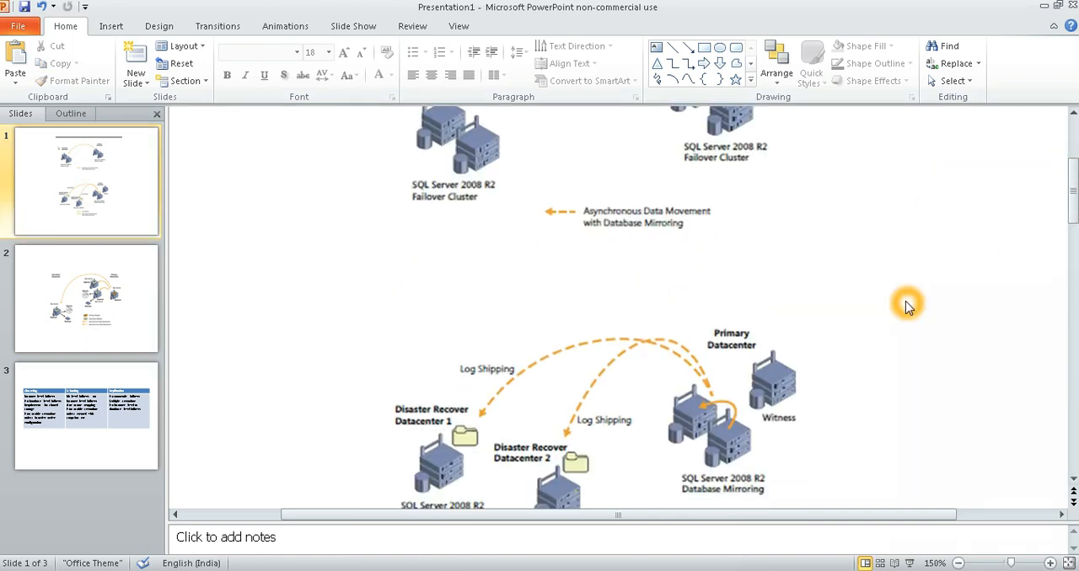
scroll("down", 3)
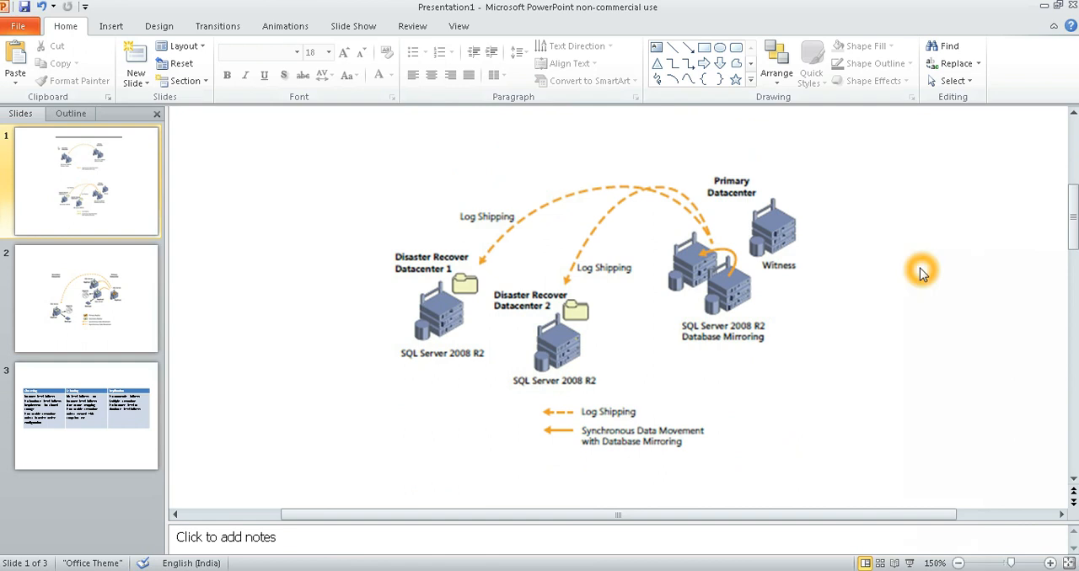
mouse_move(735, 307)
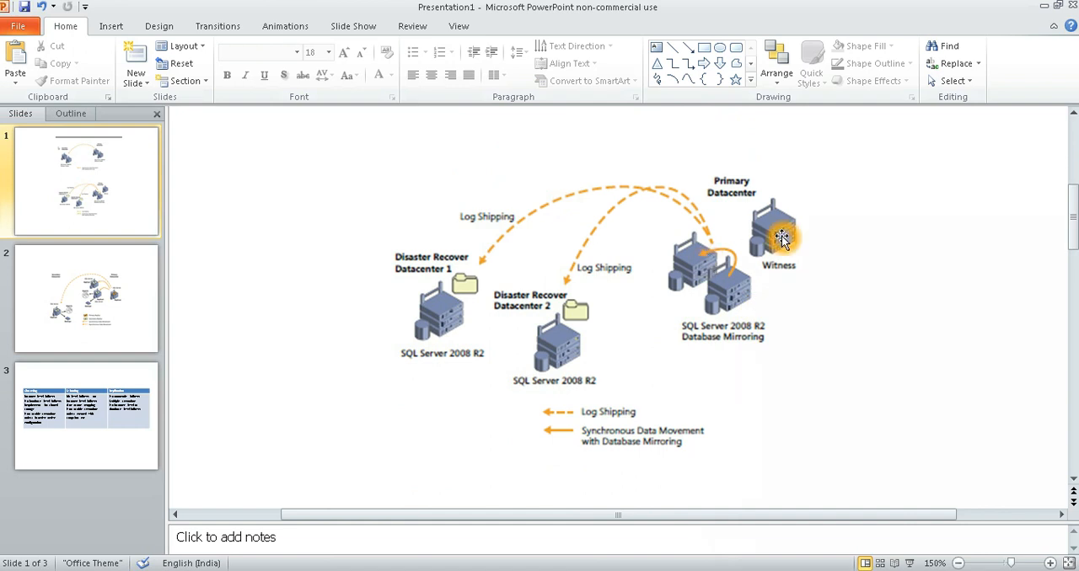
mouse_move(806, 256)
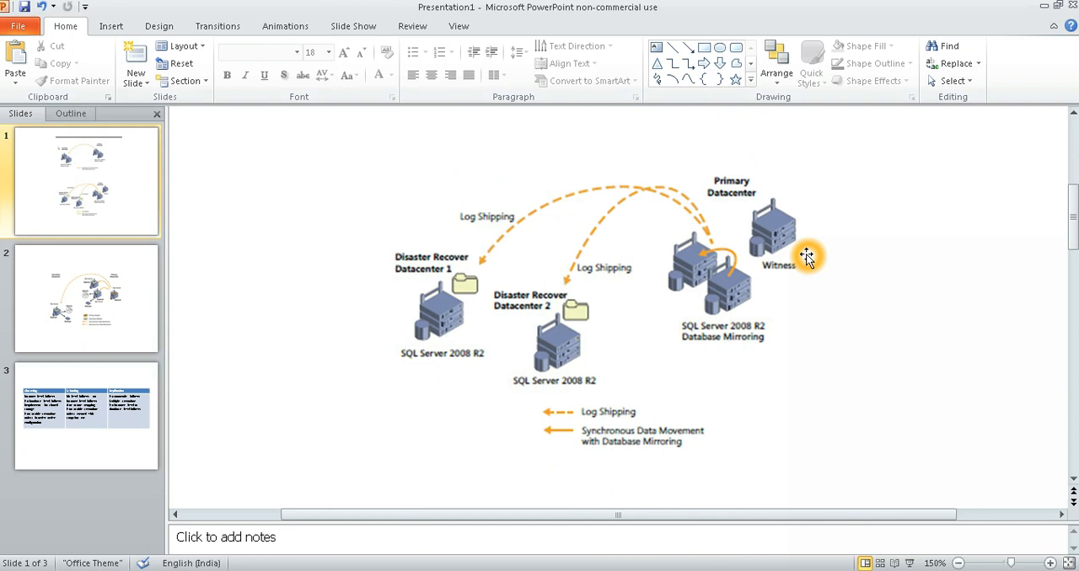
mouse_move(728, 278)
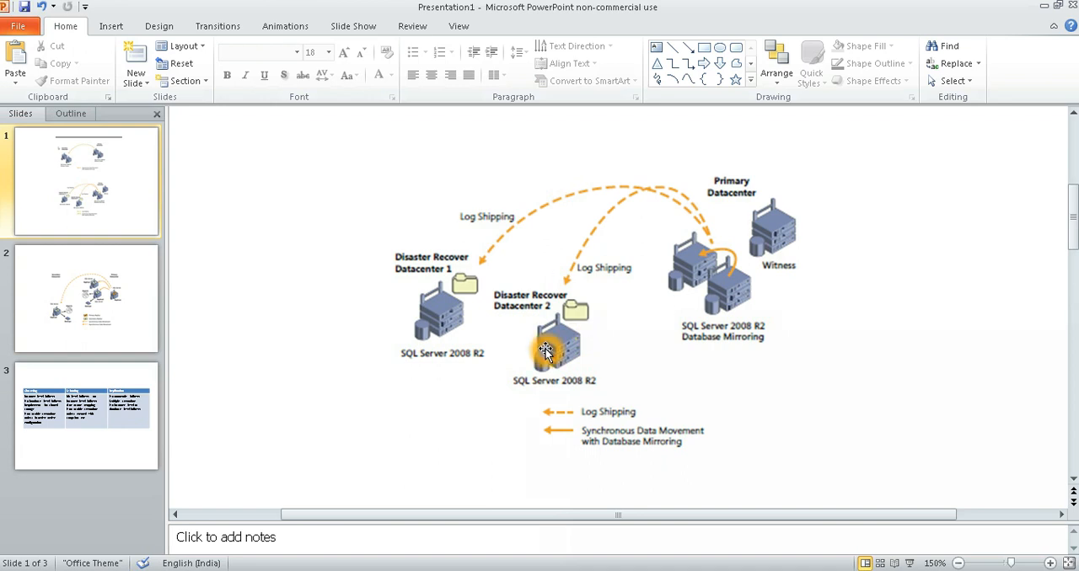
mouse_move(641, 364)
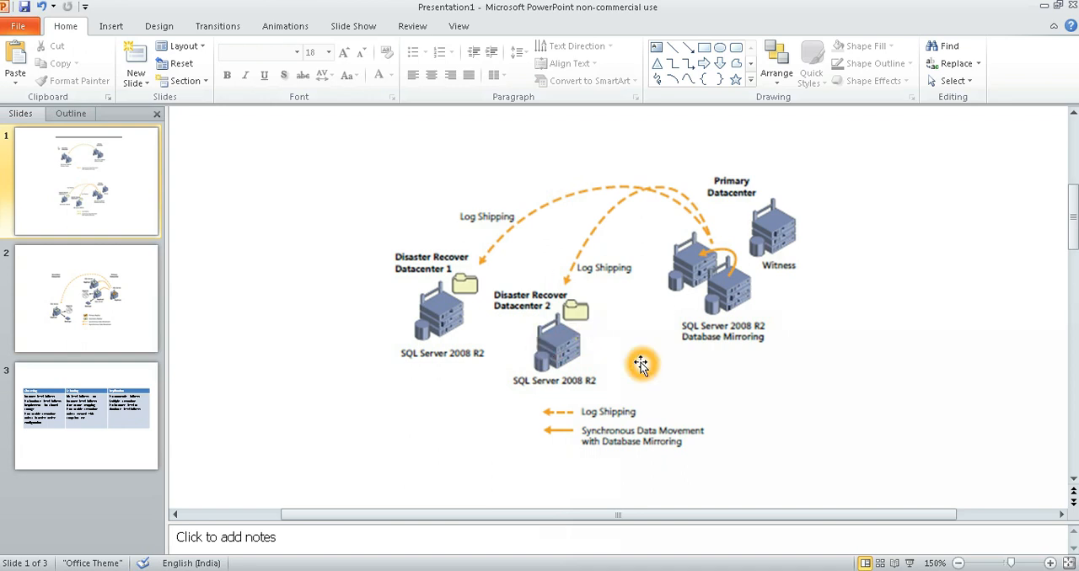
mouse_move(695, 364)
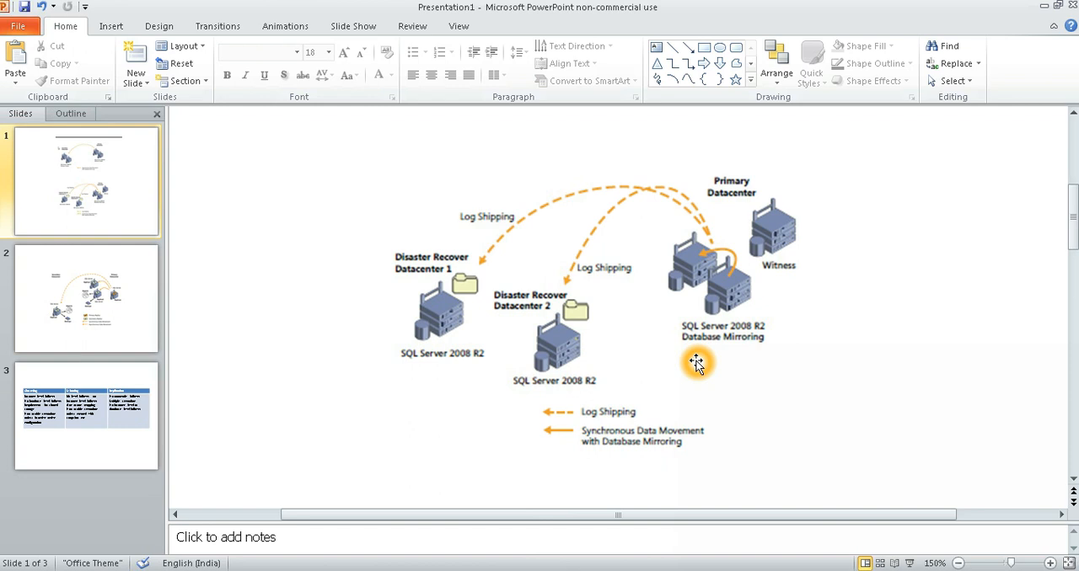
mouse_move(617, 330)
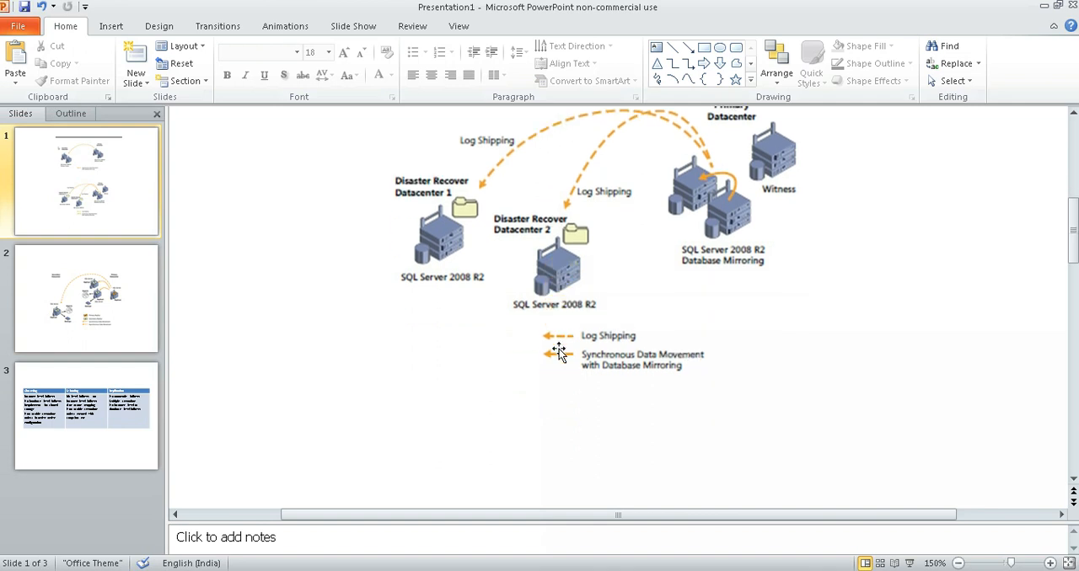
left_click(84, 300)
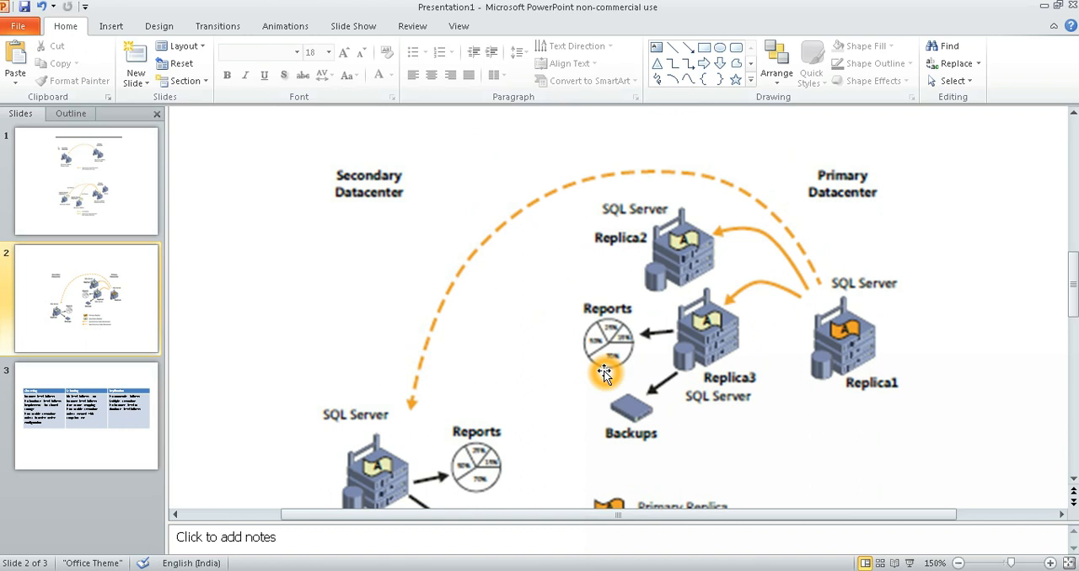
scroll("down", 3)
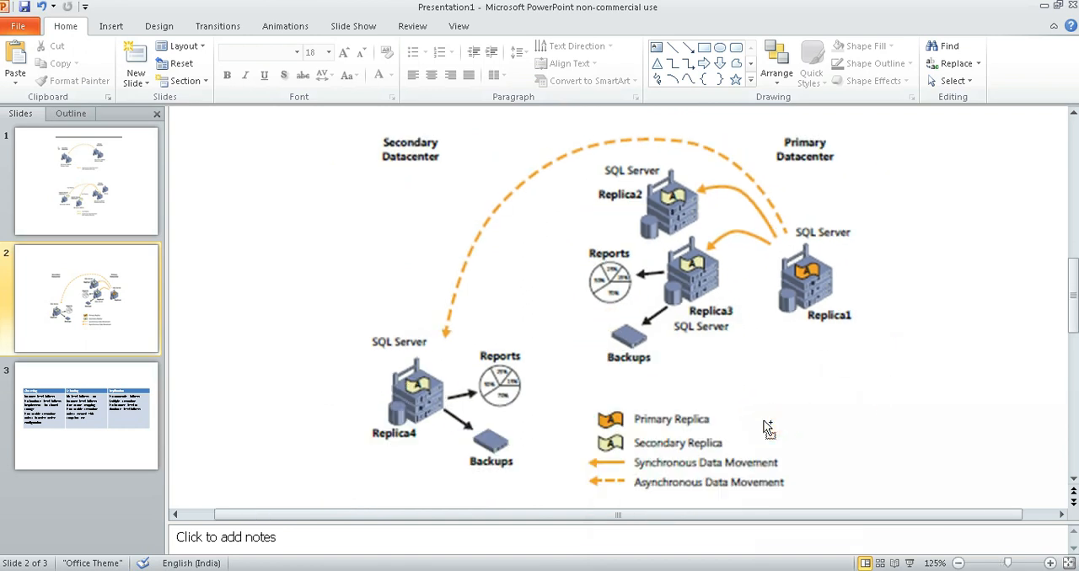
mouse_move(775, 276)
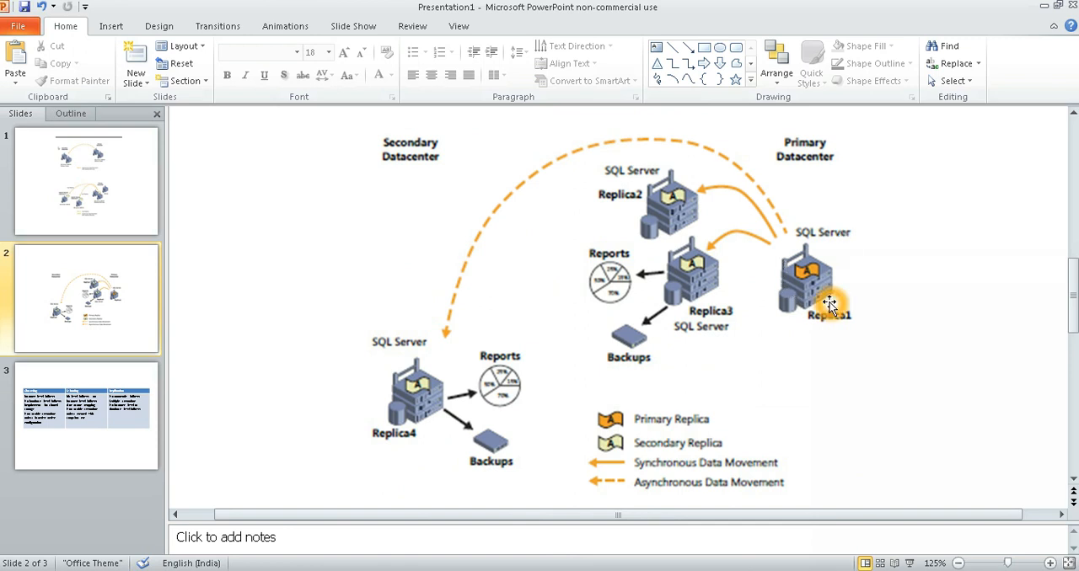
mouse_move(795, 283)
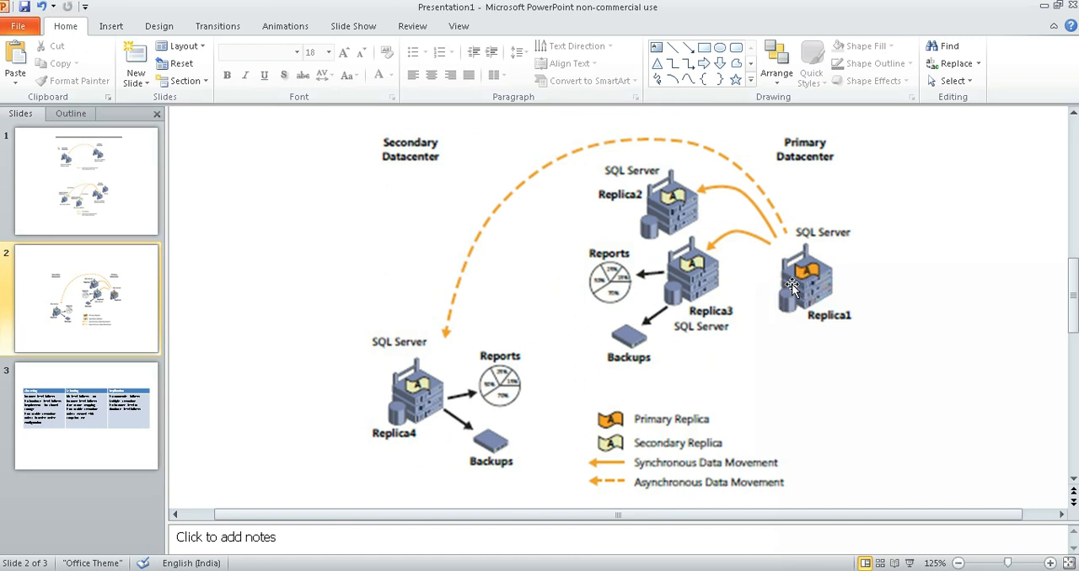
mouse_move(677, 204)
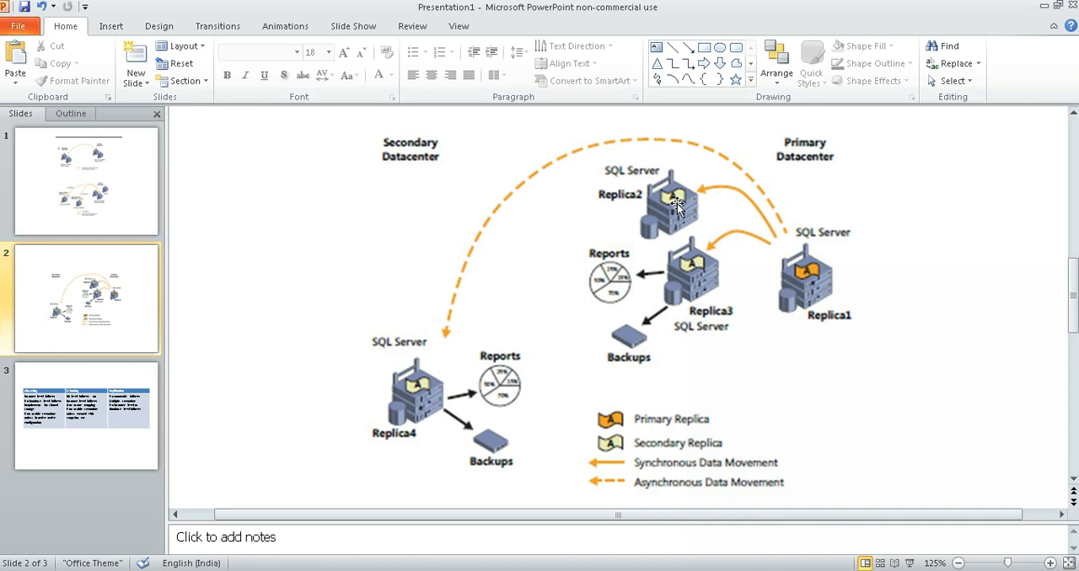
mouse_move(391, 408)
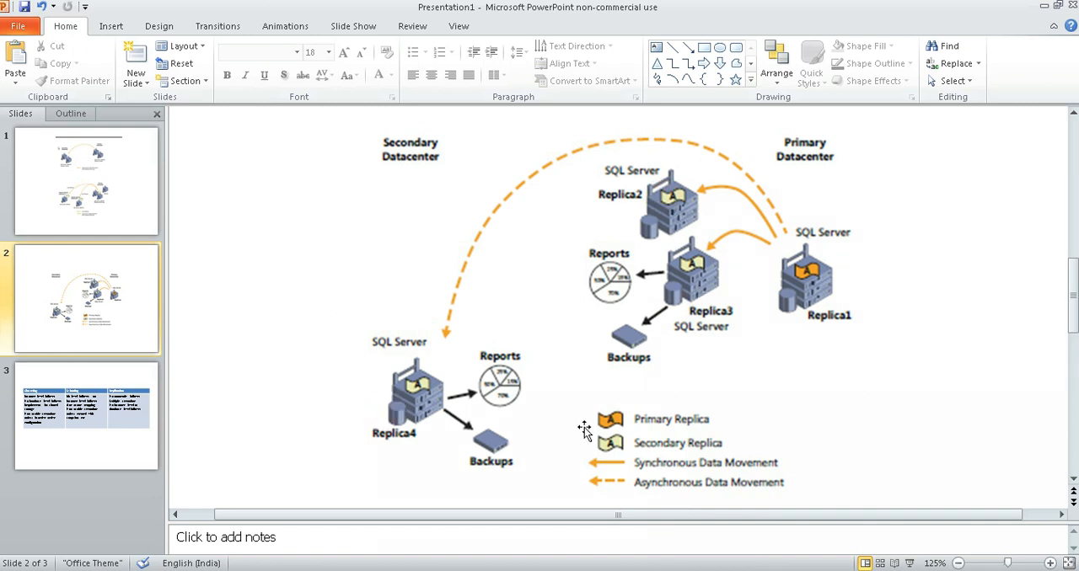
mouse_move(711, 216)
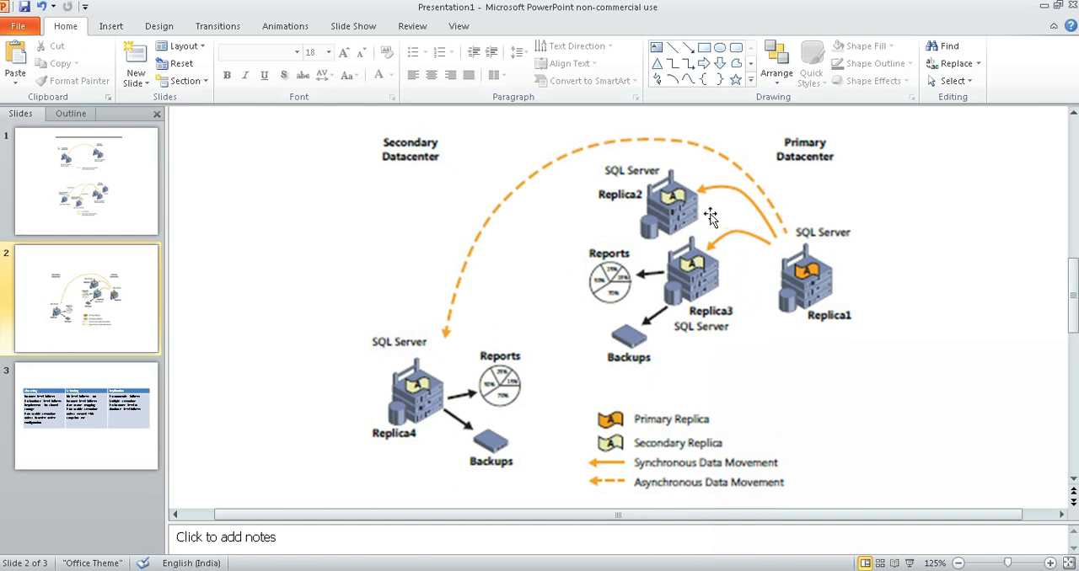
mouse_move(799, 268)
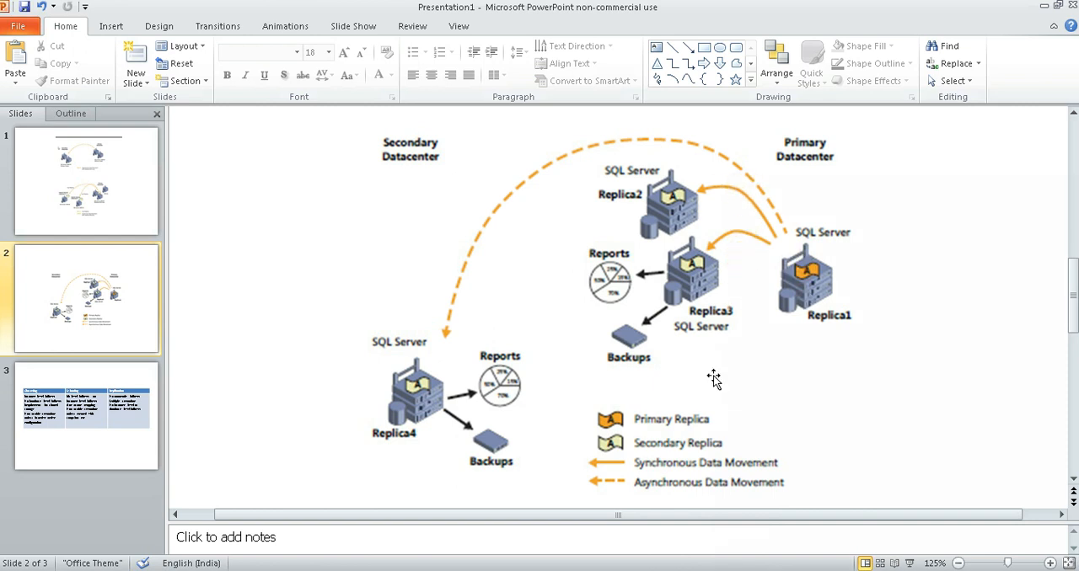
mouse_move(698, 226)
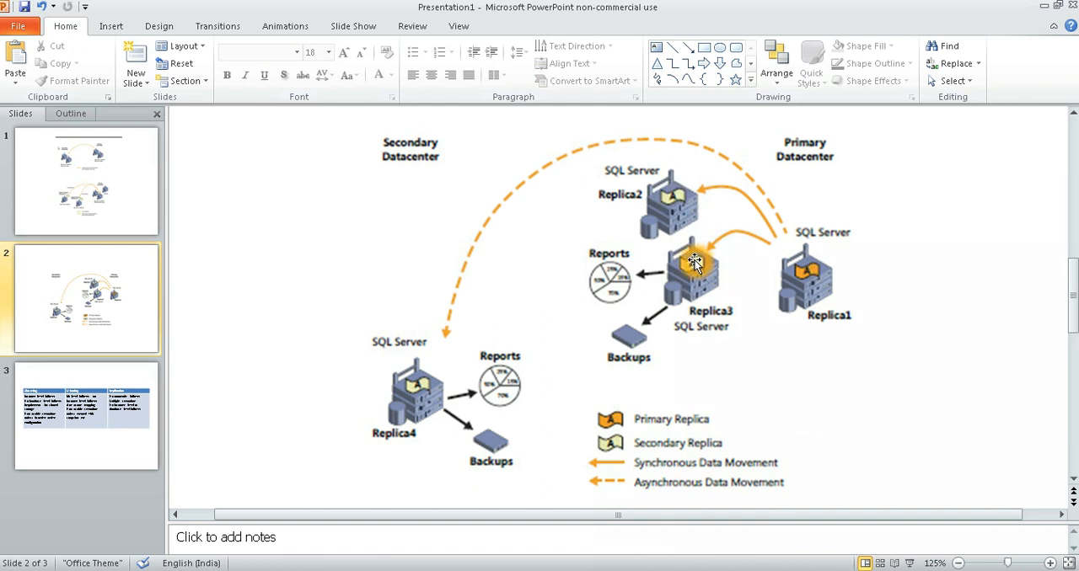
mouse_move(708, 155)
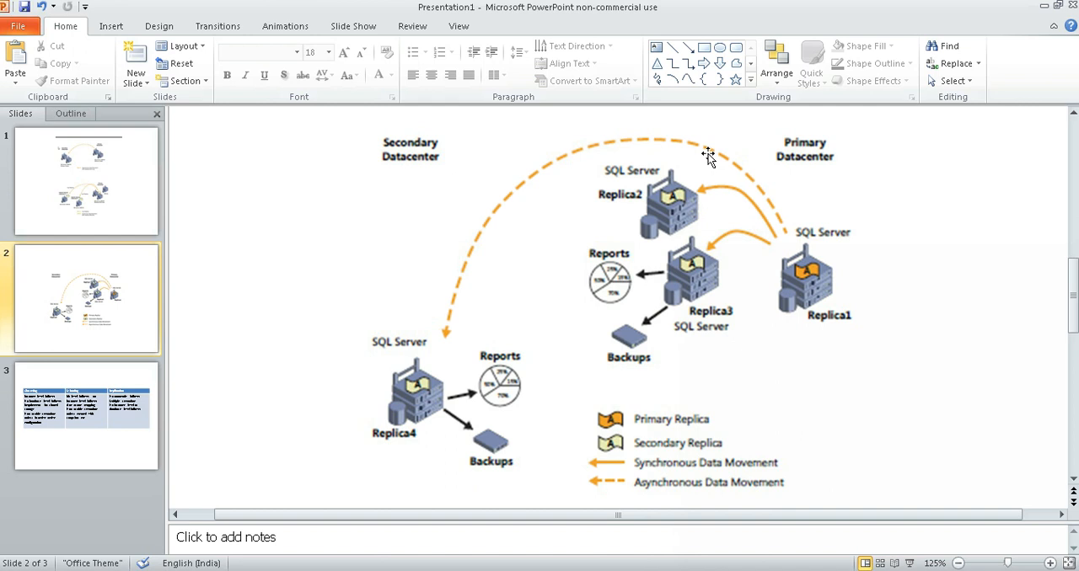
mouse_move(380, 448)
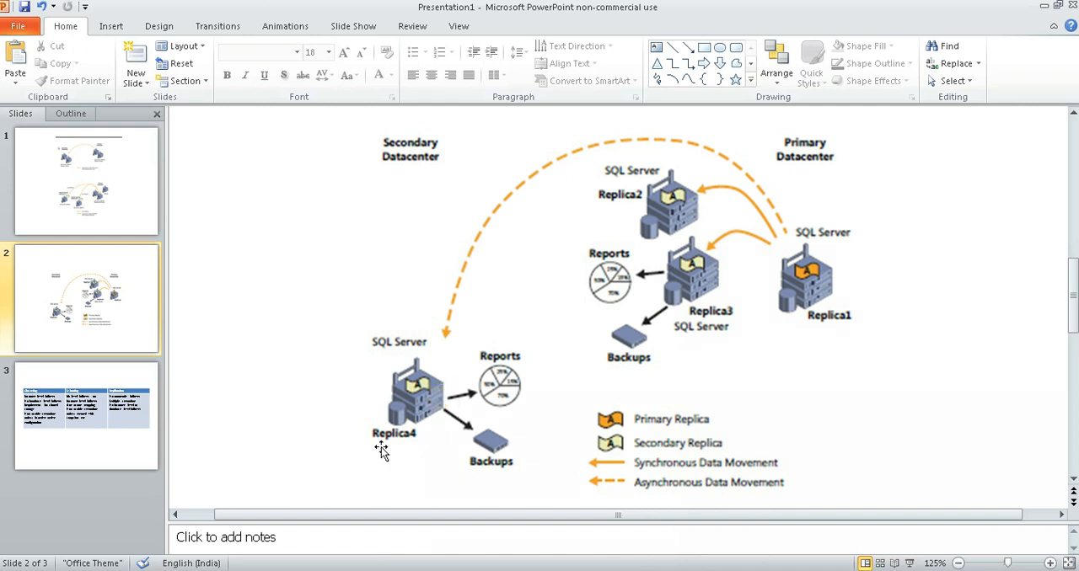
mouse_move(796, 238)
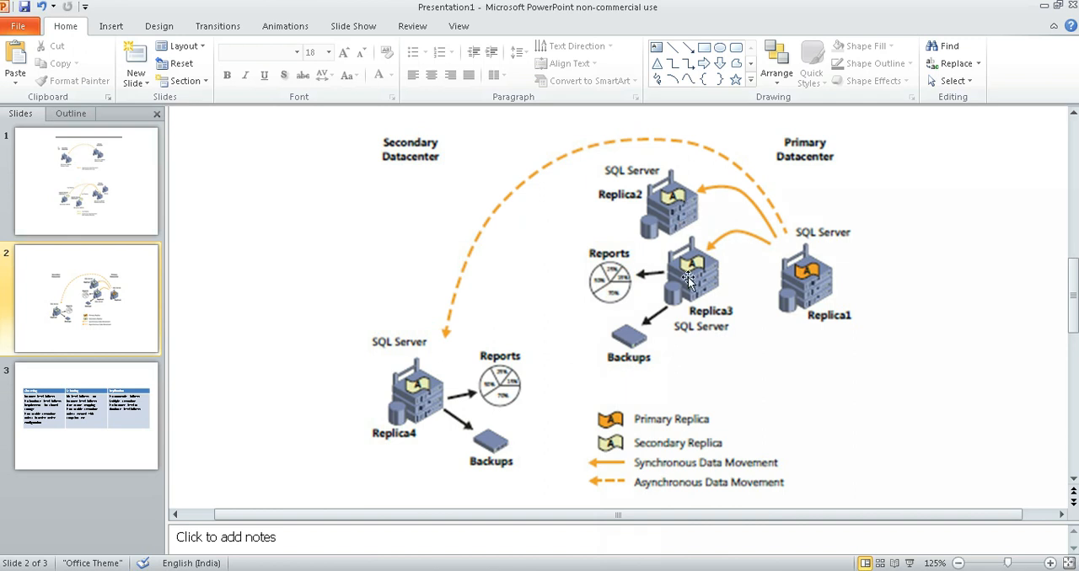
mouse_move(610, 283)
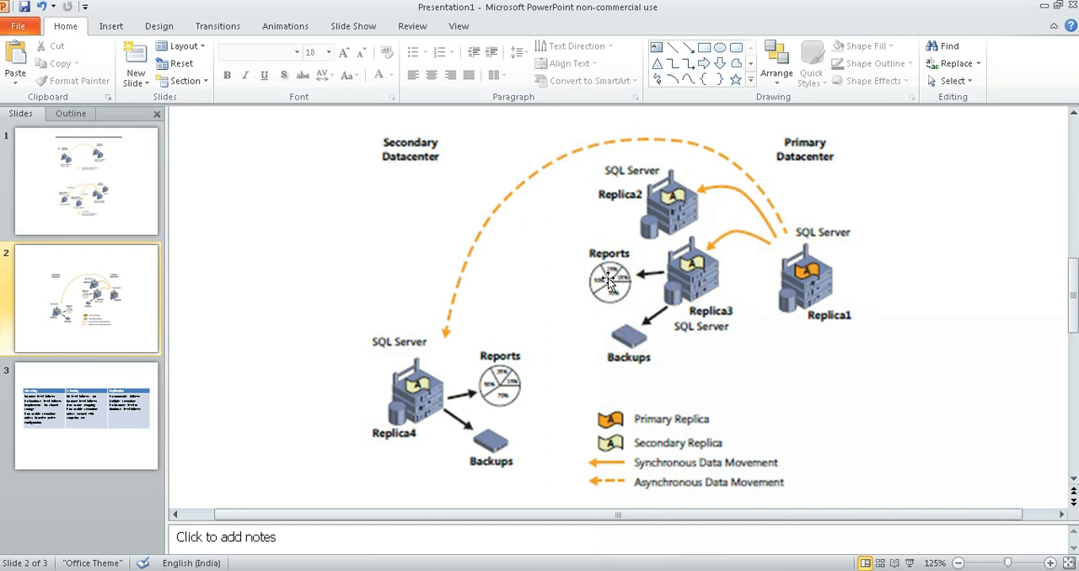
mouse_move(689, 278)
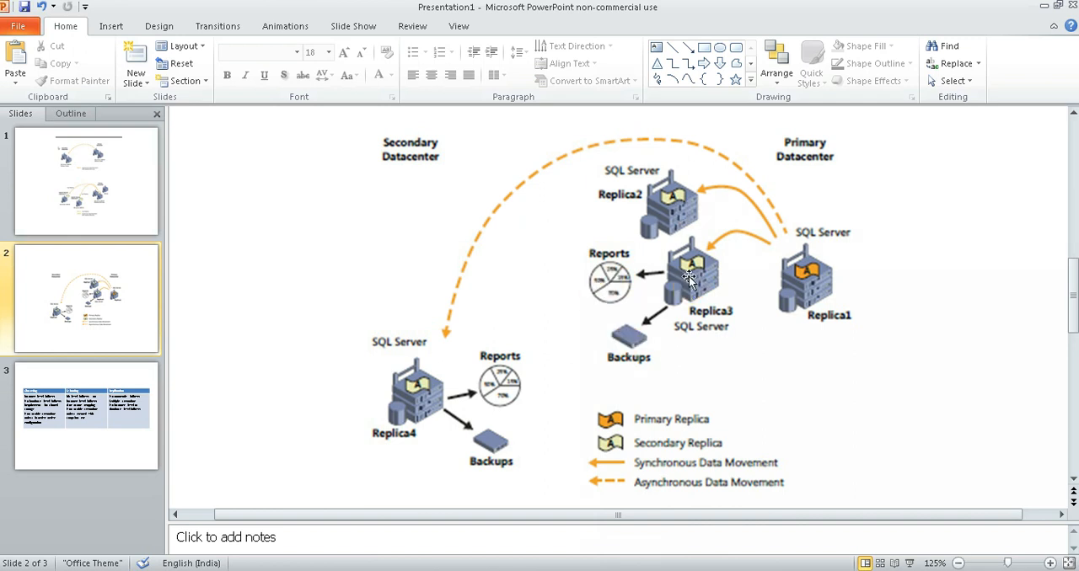
mouse_move(583, 344)
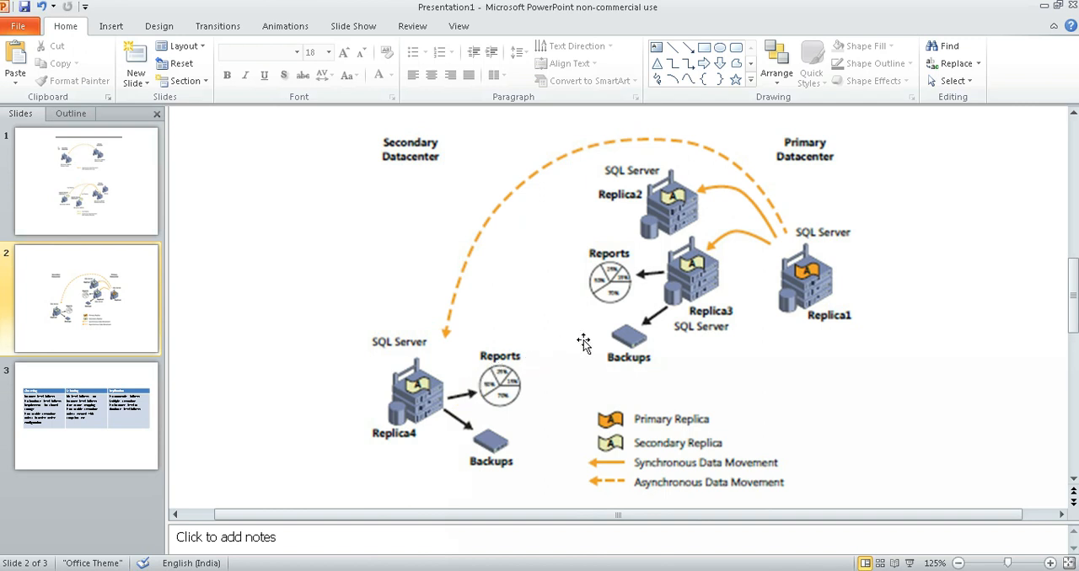
mouse_move(664, 256)
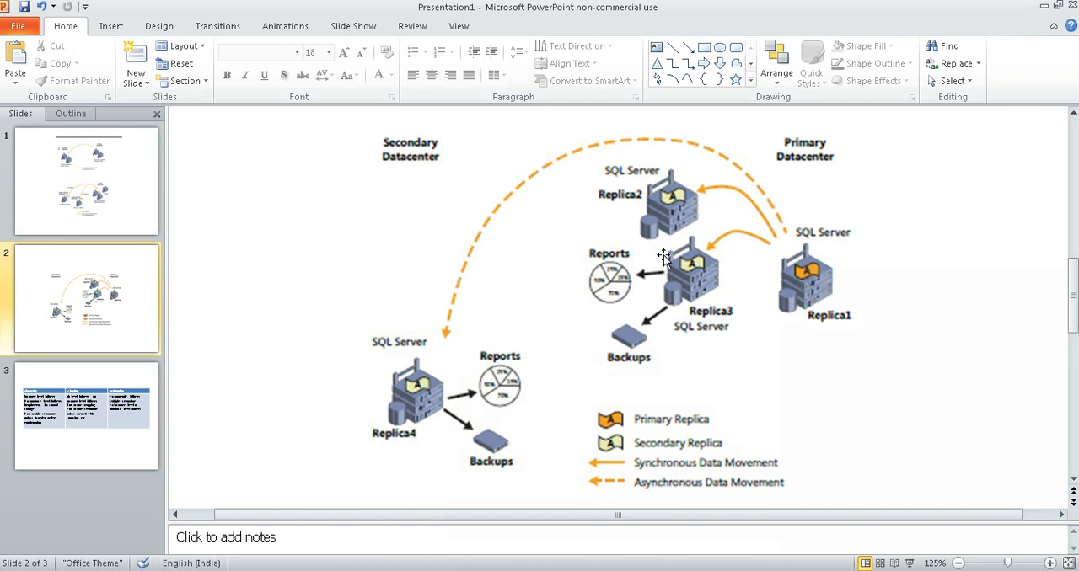
mouse_move(387, 418)
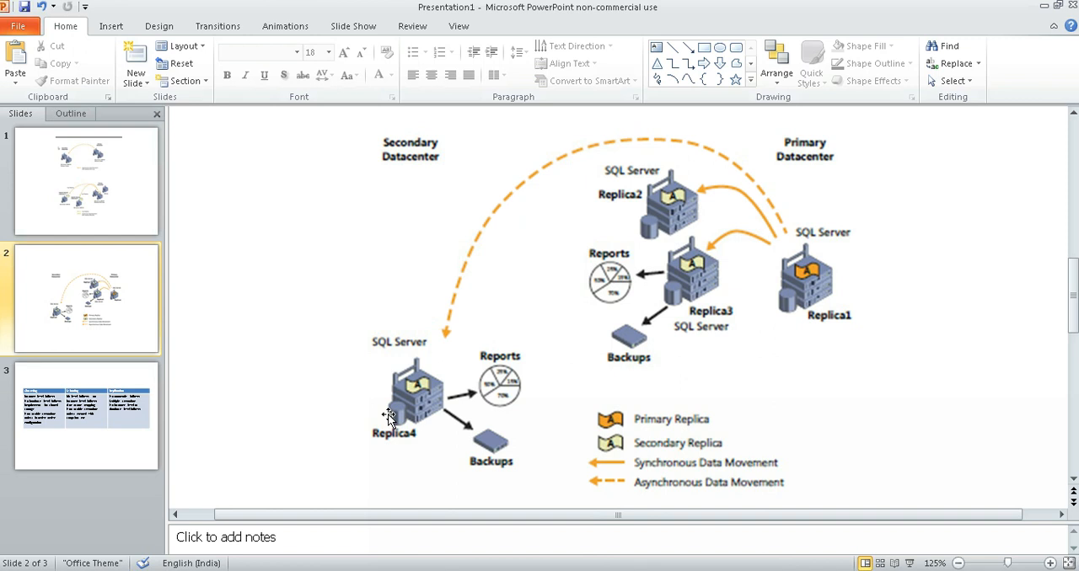
mouse_move(445, 405)
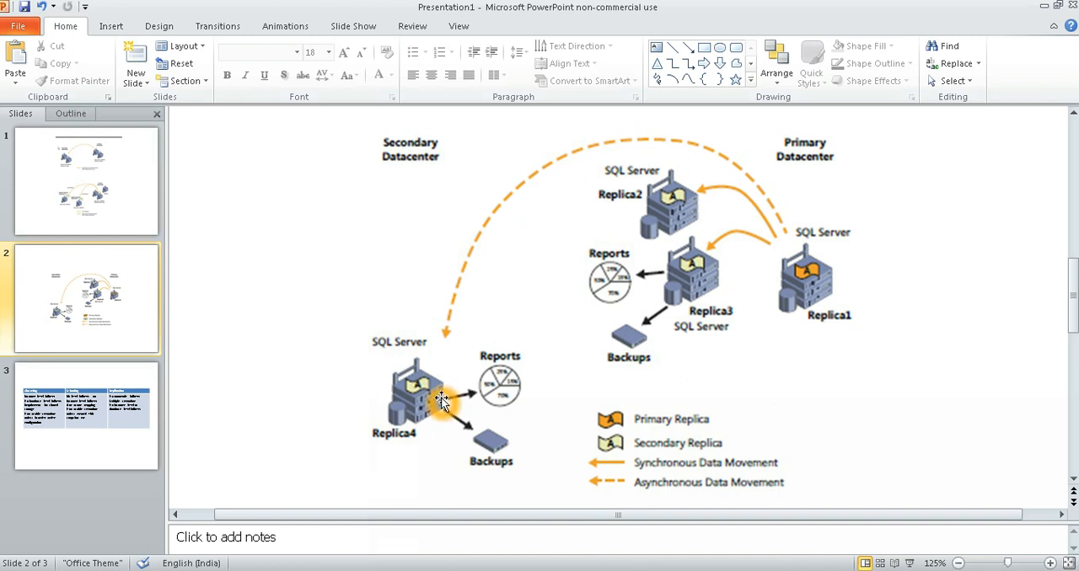
mouse_move(435, 435)
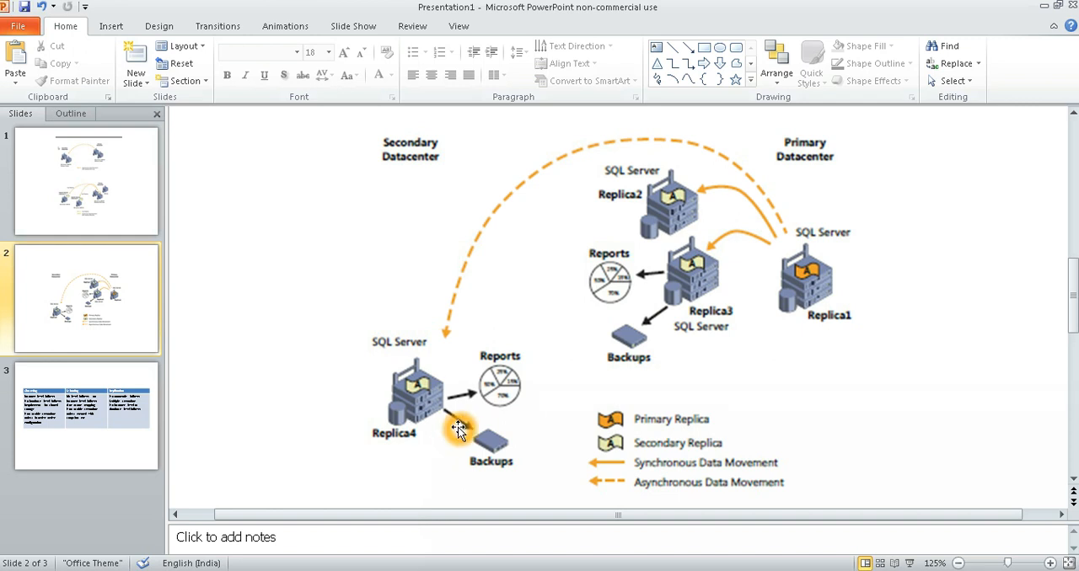
mouse_move(505, 370)
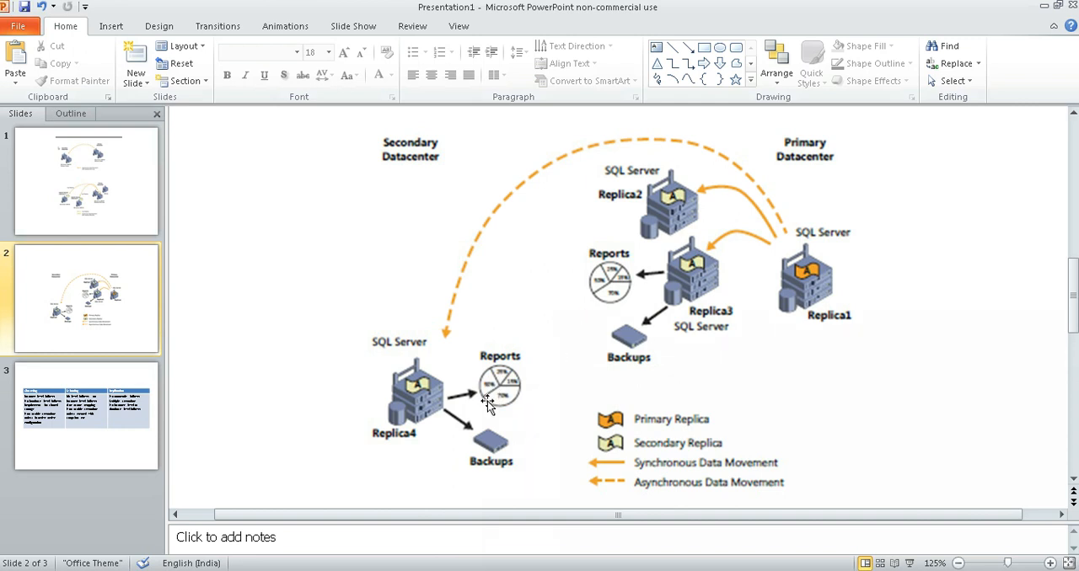
mouse_move(670, 303)
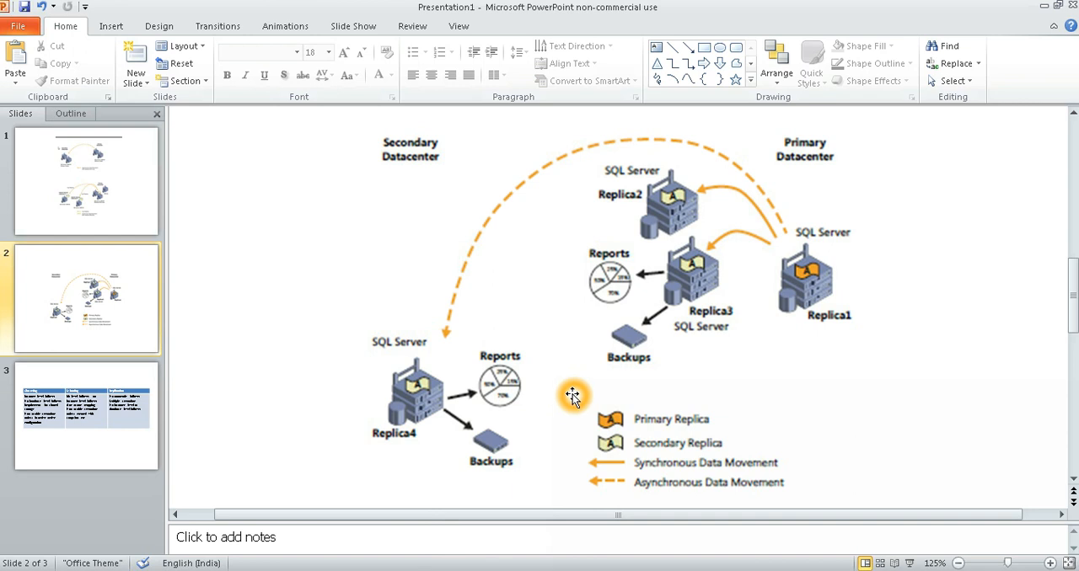
mouse_move(609, 367)
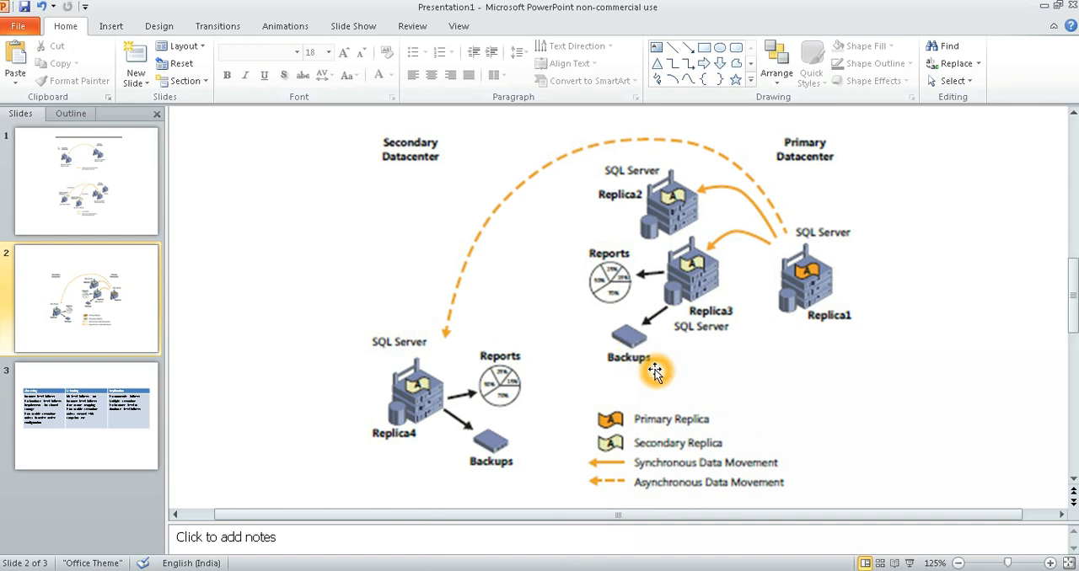
mouse_move(648, 351)
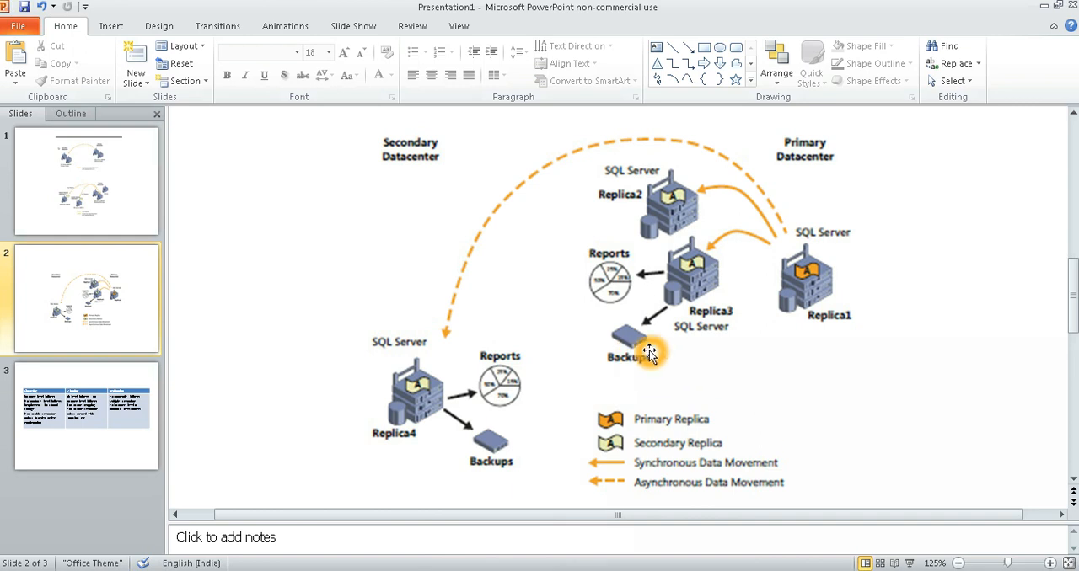
mouse_move(654, 244)
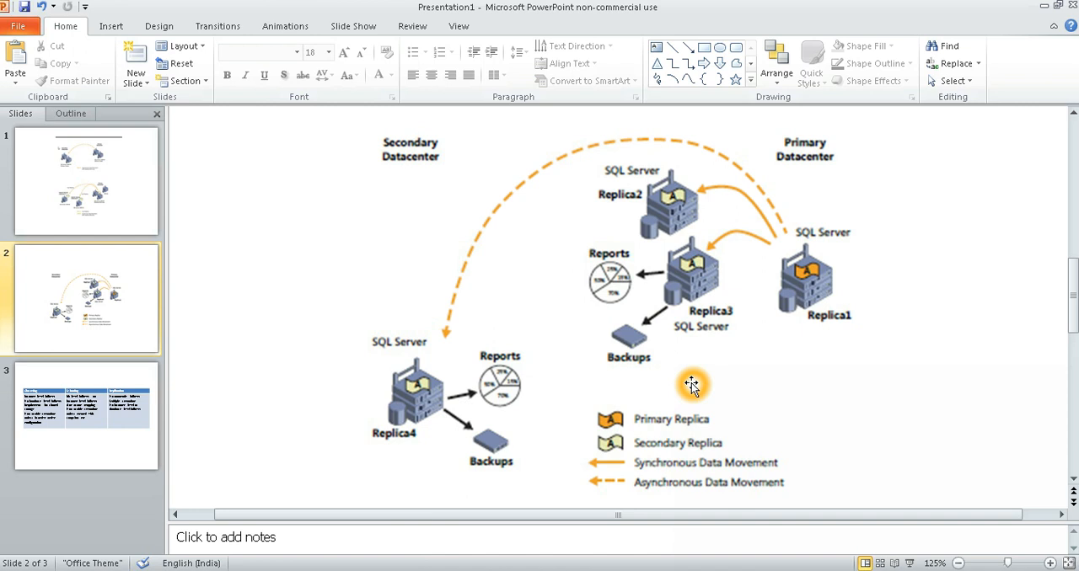
mouse_move(791, 331)
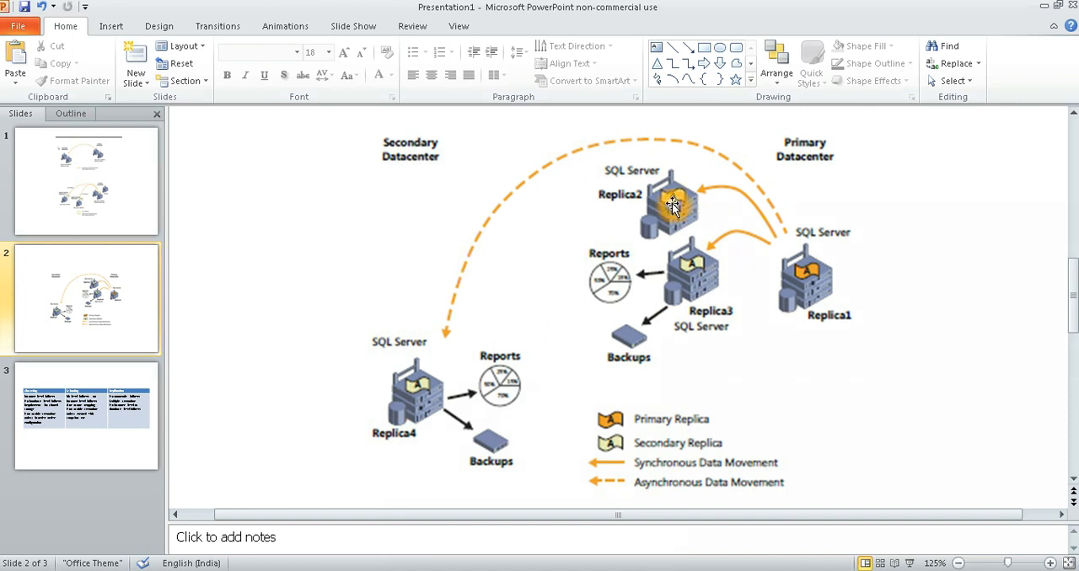
mouse_move(868, 283)
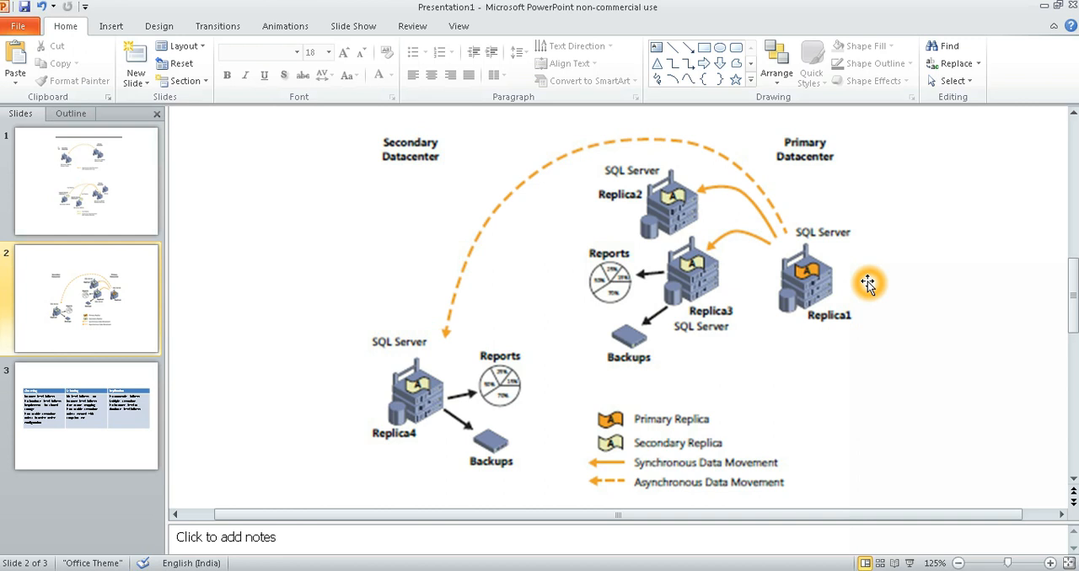
mouse_move(861, 283)
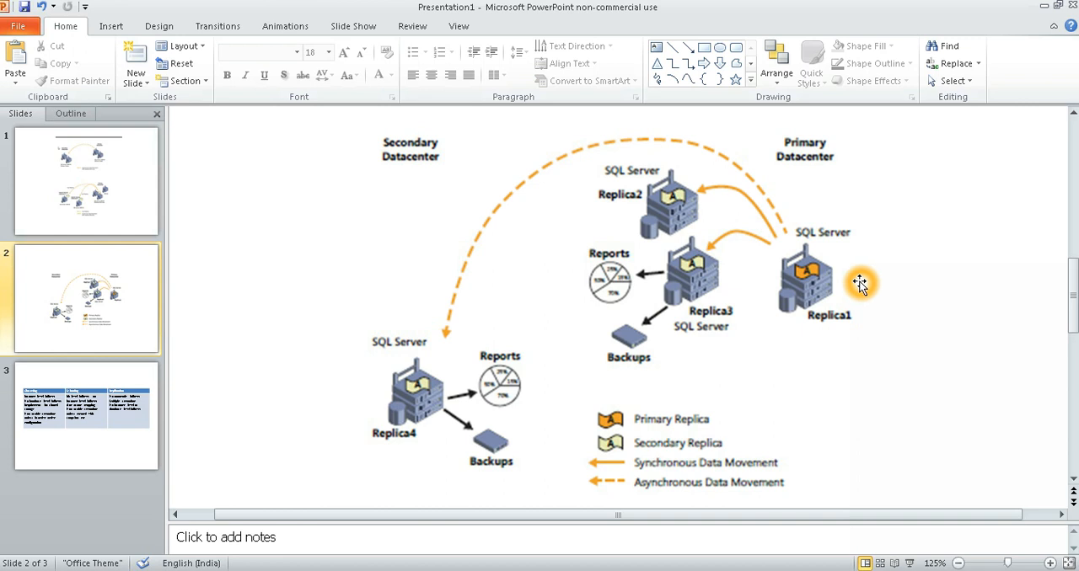
Scroll down, then select slide 3's thumbnail to show the Clustering/Mirroring/Replication comparison table.
scroll("down", 3)
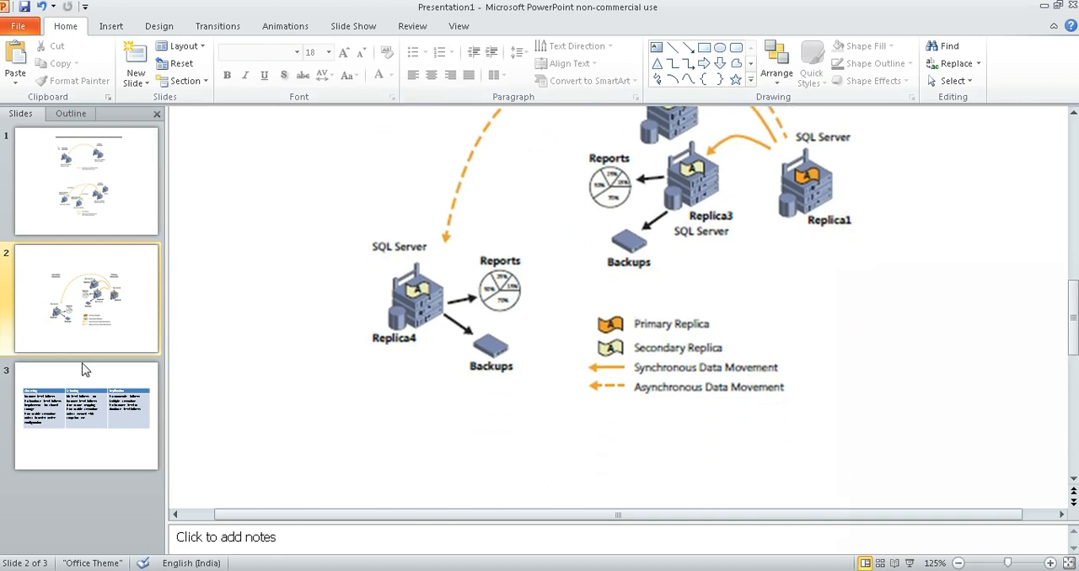
left_click(84, 413)
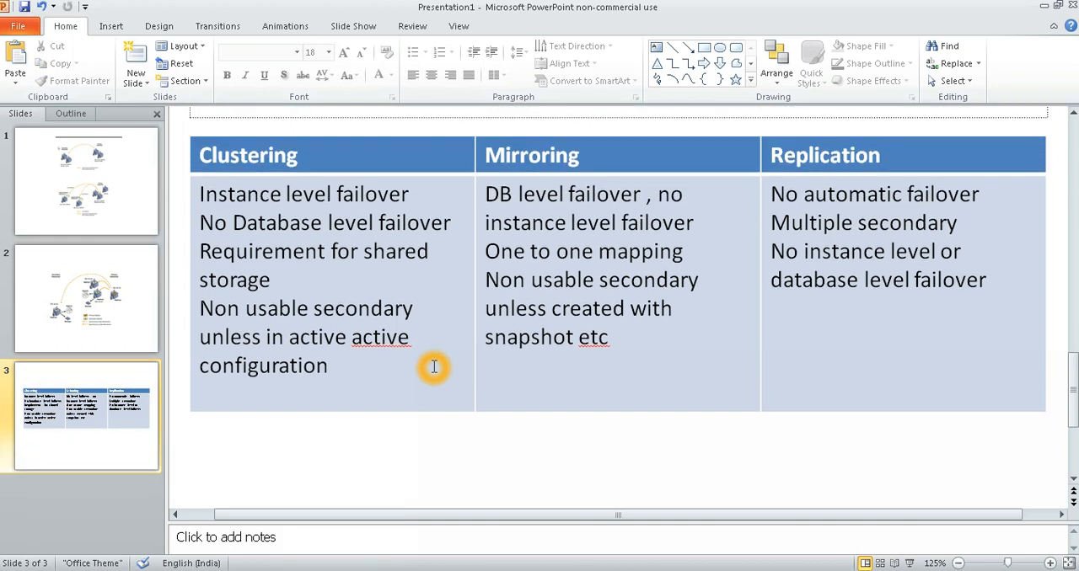